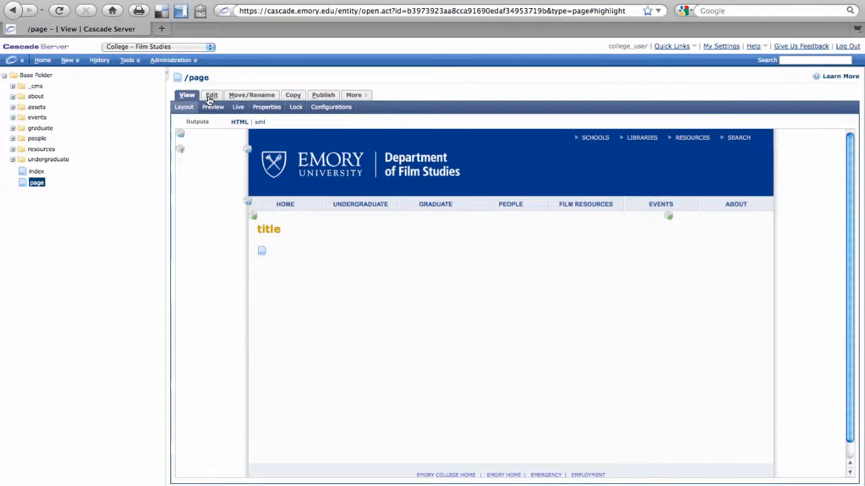
Edit the page and set its display name to Floral Display
click(211, 95)
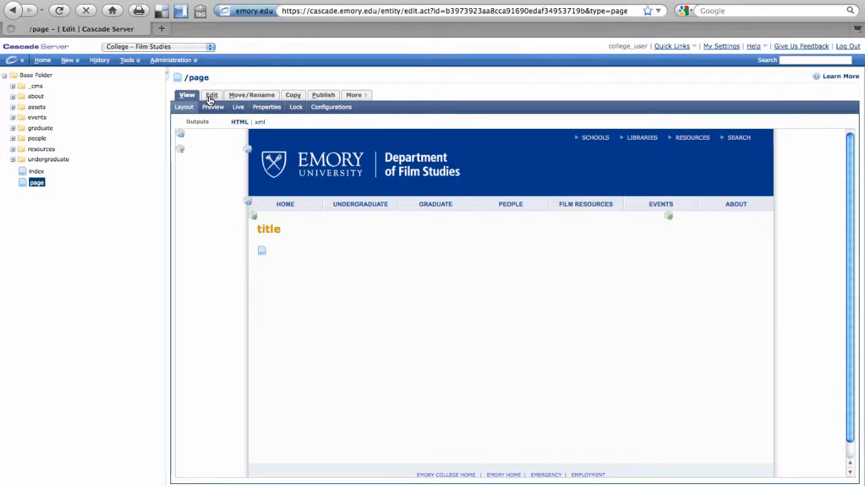
click(211, 95)
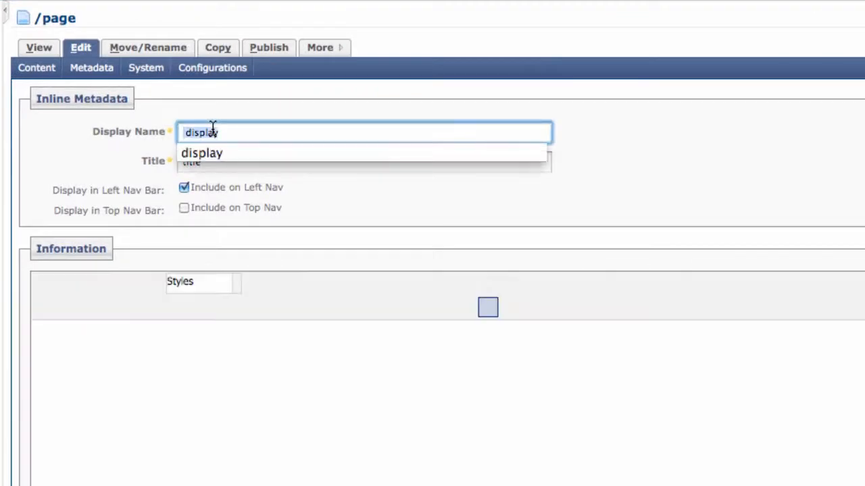
text(Floral)
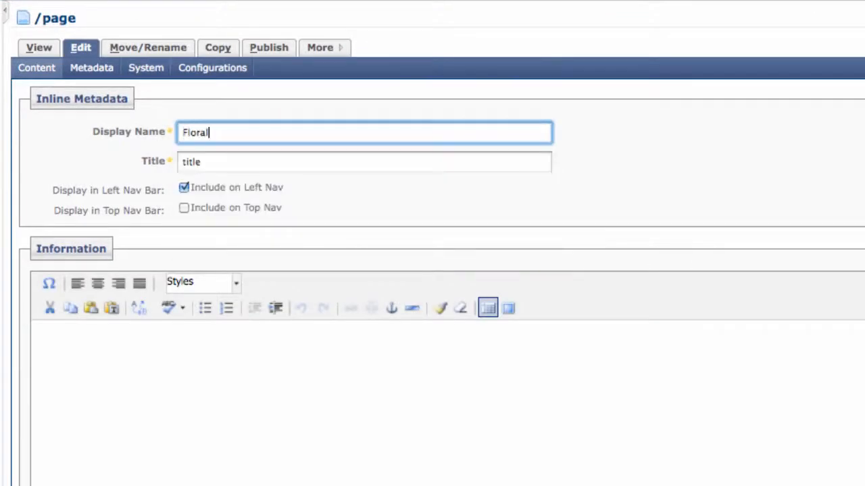
text(Display)
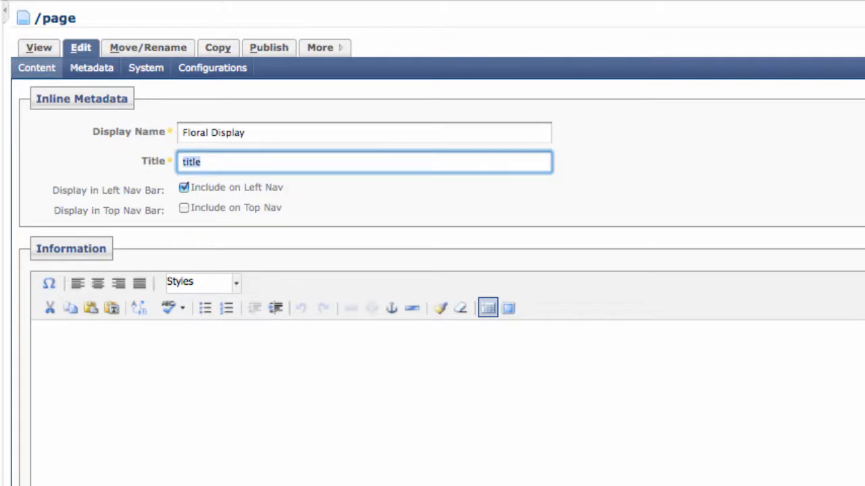
text(World Wrestling)
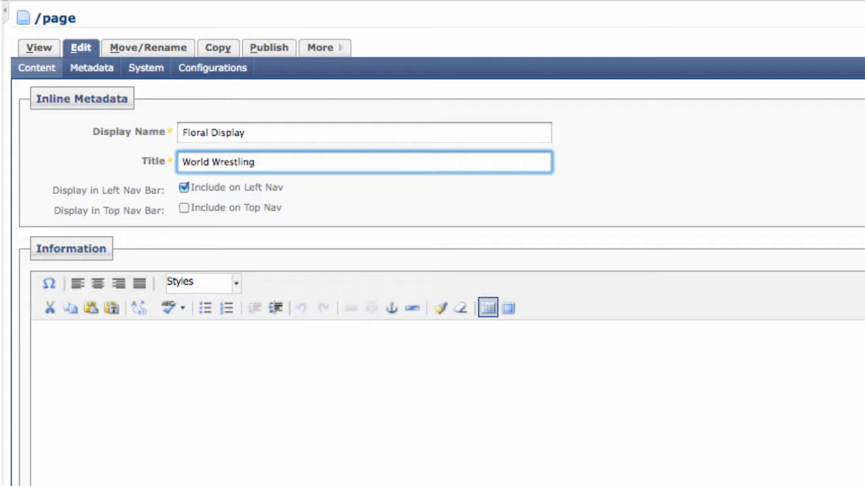
Set the title to Heavy Weight Title, removing the stray words, and toggle the left-nav option
text(Heavy Weight)
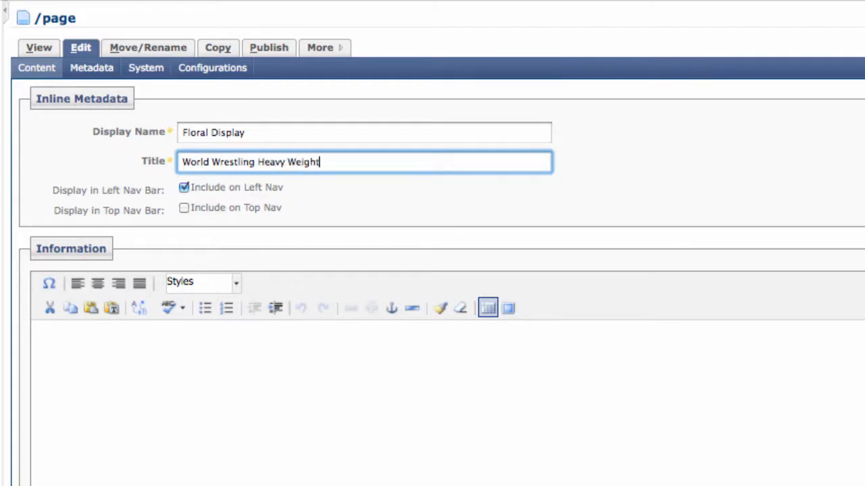
text(Title)
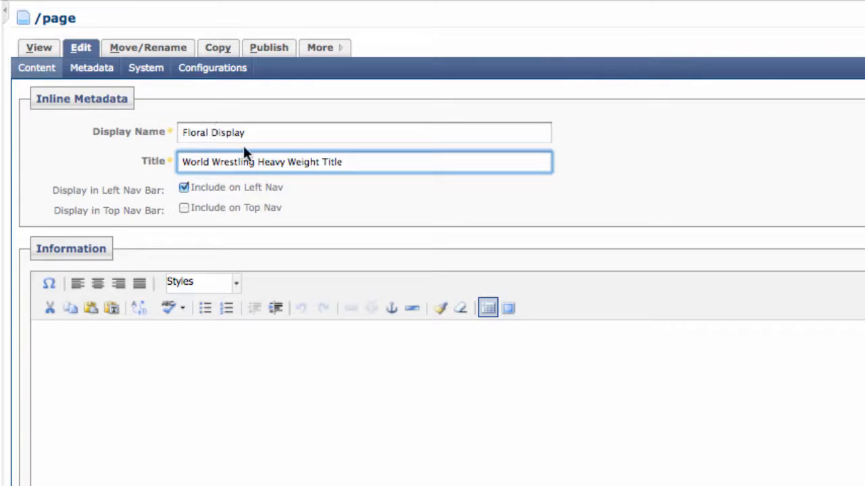
double_click(218, 162)
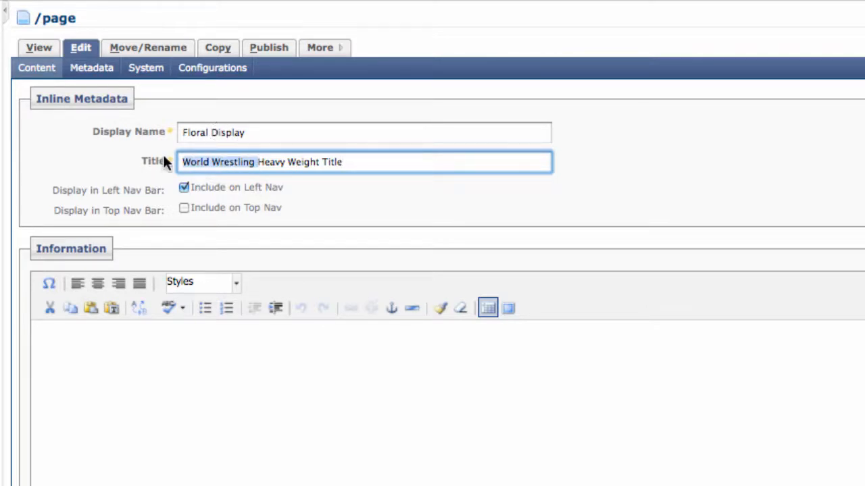
key(Delete)
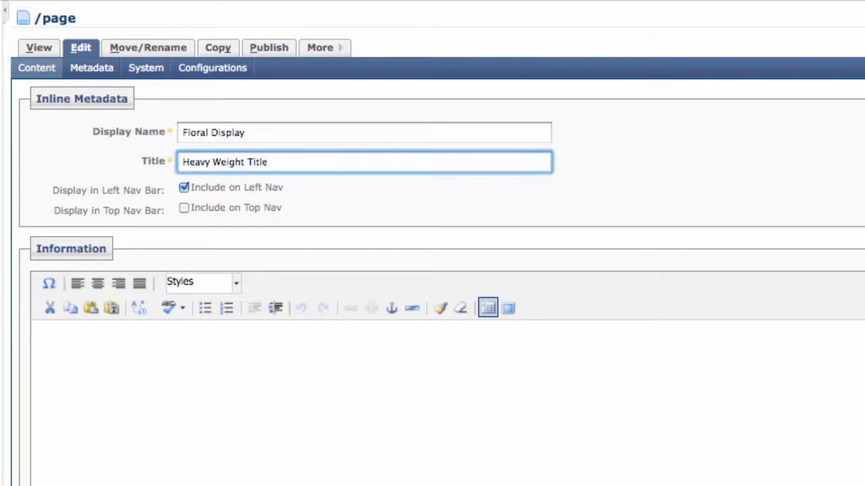
click(184, 186)
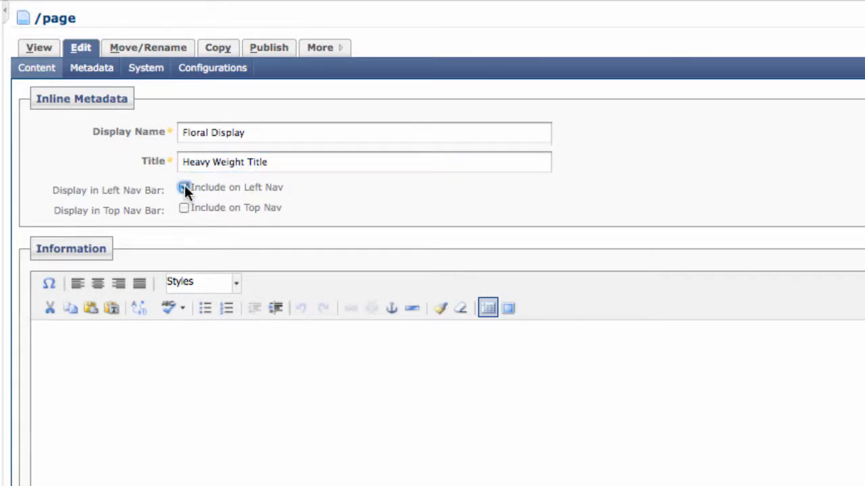
click(184, 187)
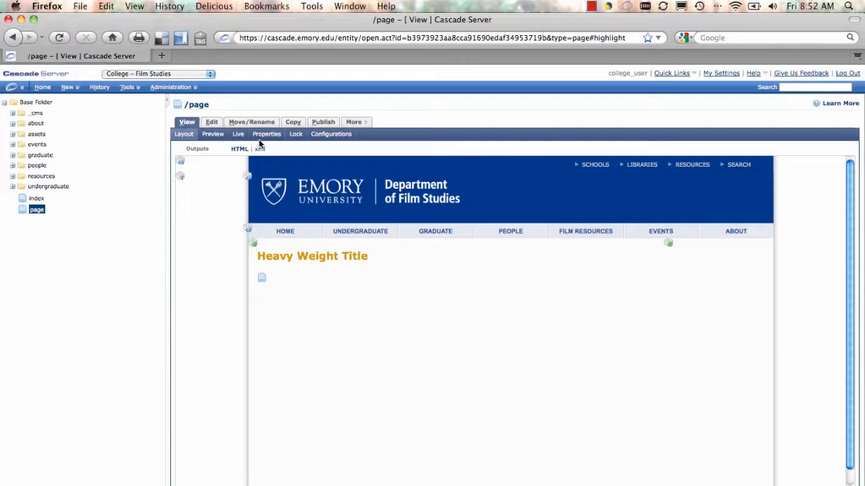
In Move/Rename, begin replacing the system name with a new name starting page_
click(252, 121)
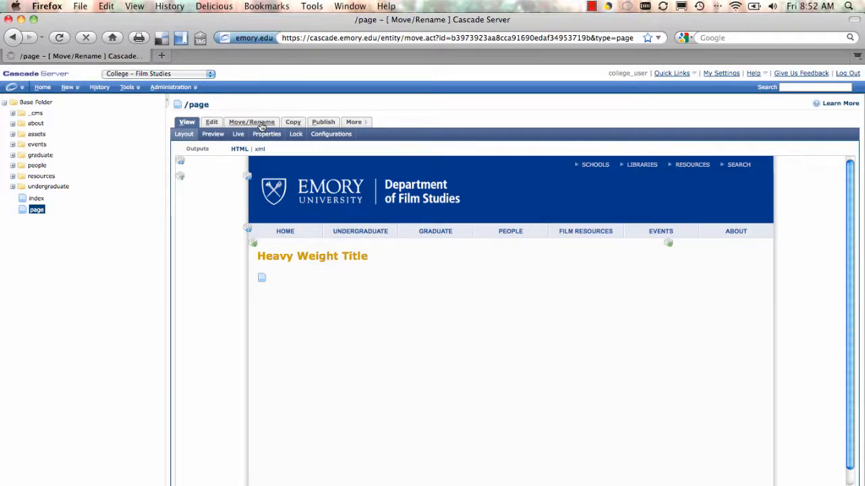
click(251, 122)
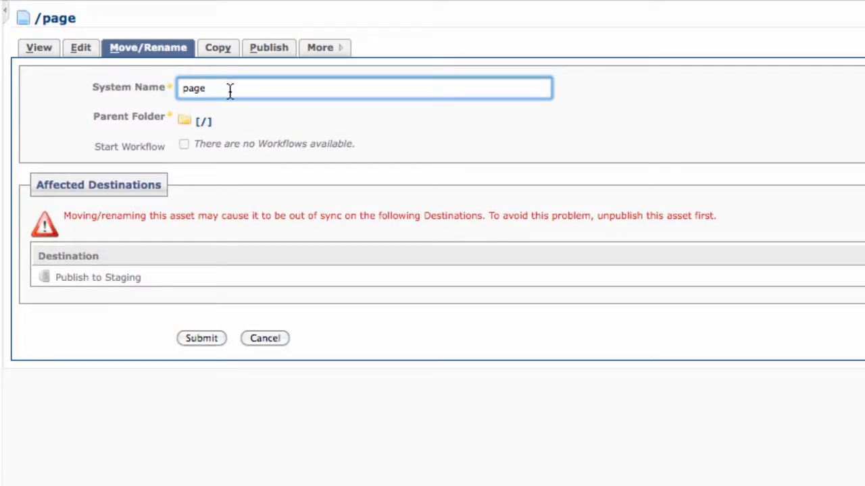
text(new name)
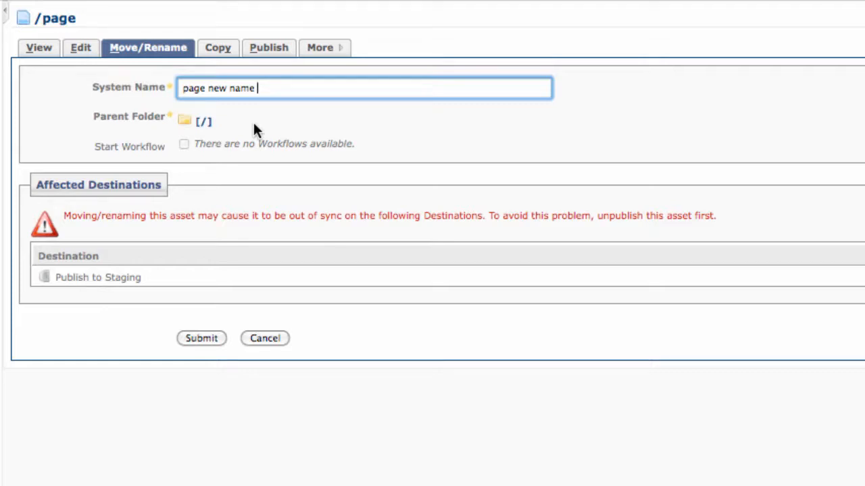
mouse_move(263, 96)
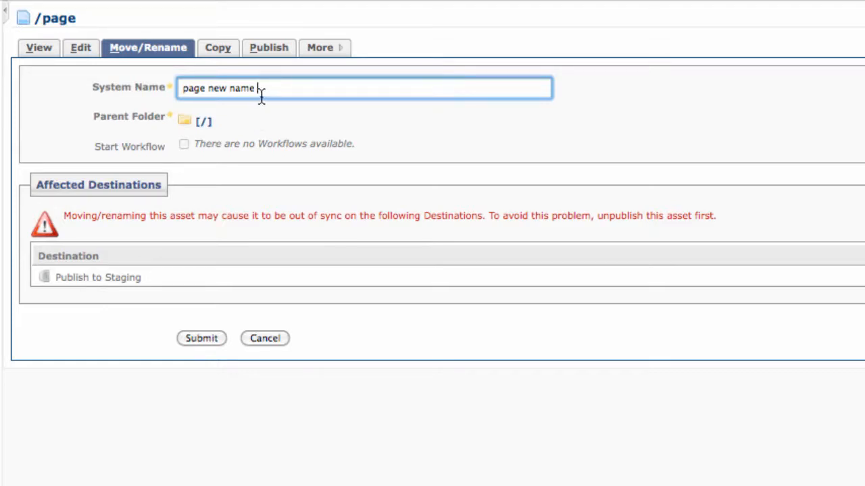
double_click(241, 88)
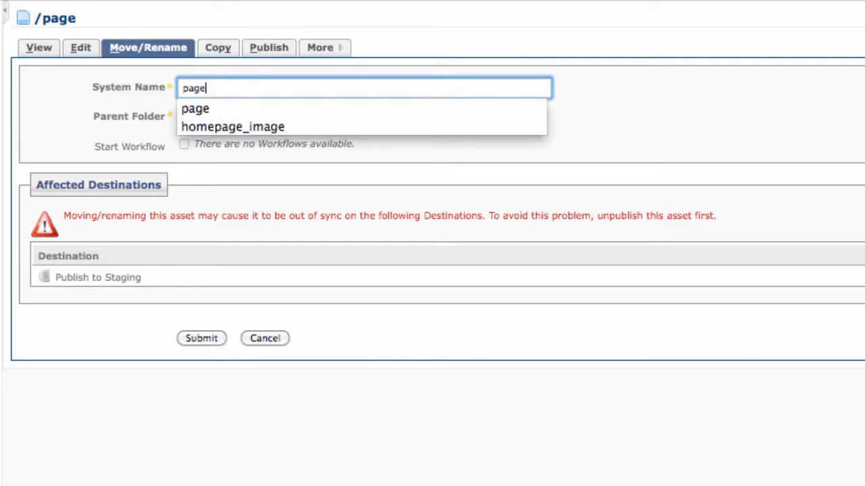
text(_)
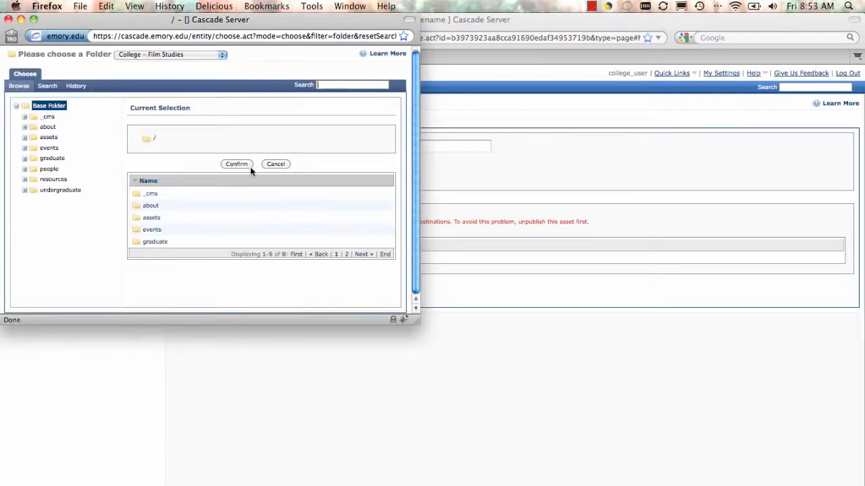
mouse_move(47, 127)
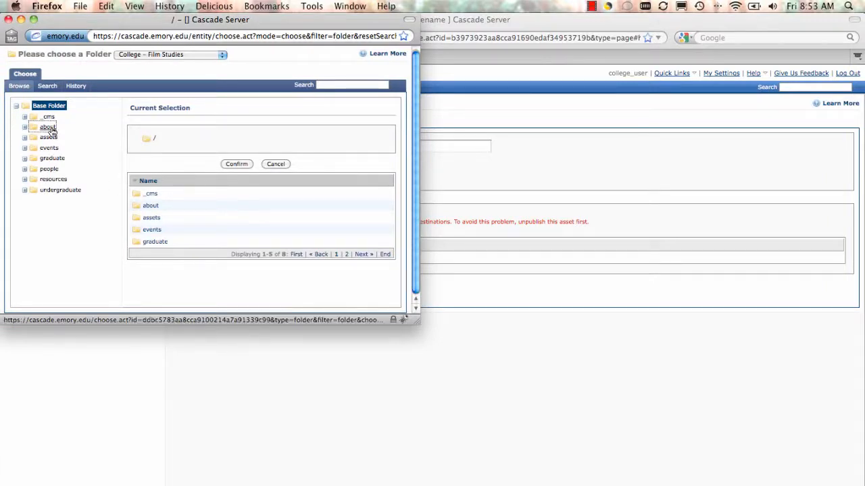
Choose the about folder as the page's parent folder
click(48, 127)
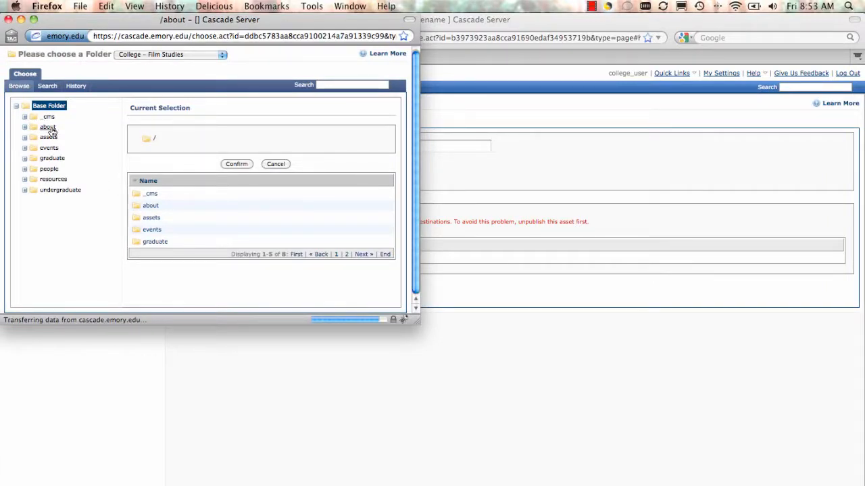